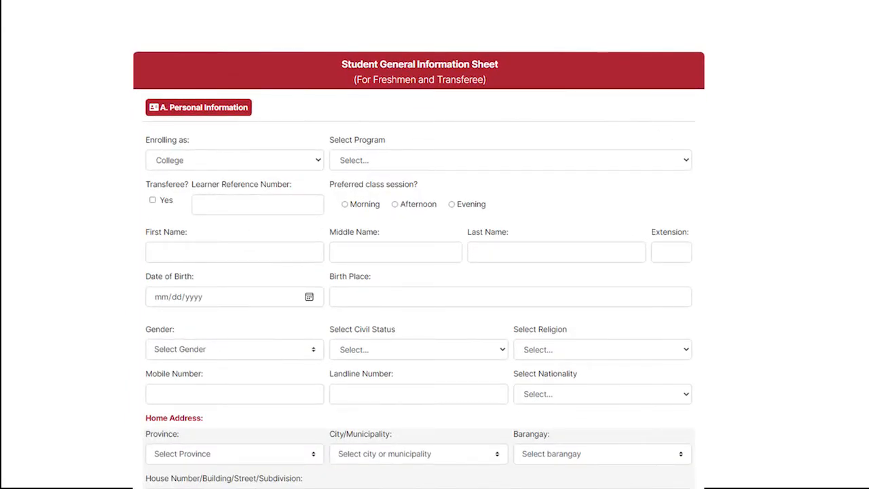
# Review the Student General Information Sheet down to the emergency contact section
pyautogui.scroll(-3)
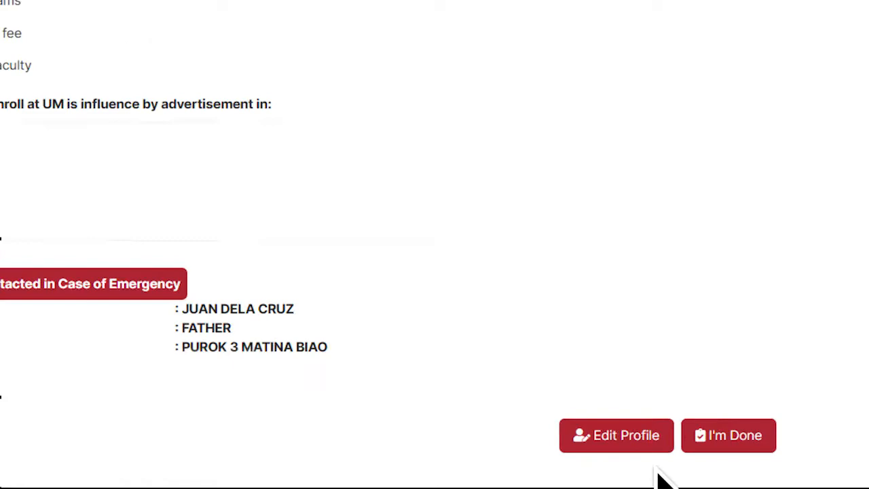
# Finish the information sheet with I'm Done, returning to the sign-in page
pyautogui.click(728, 434)
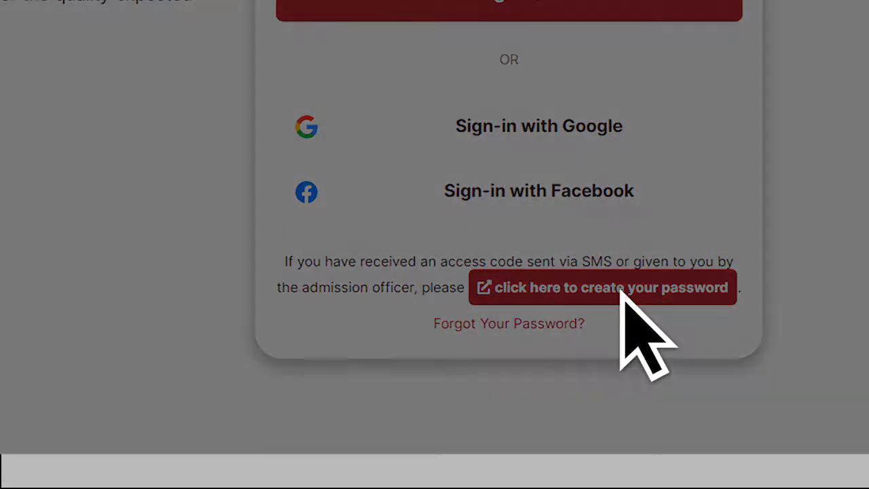
# Submit the access code and bring up the Second Semester 2021-22 official class schedule
pyautogui.click(603, 288)
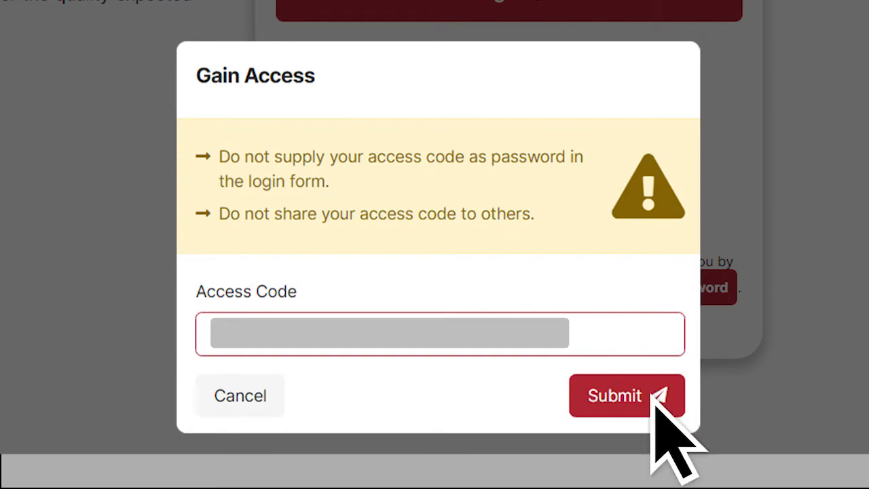
pyautogui.click(626, 395)
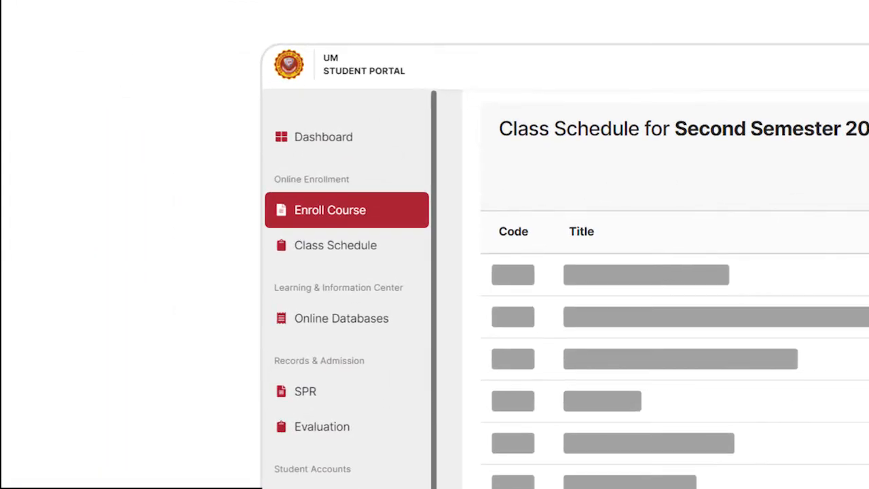
pyautogui.click(336, 245)
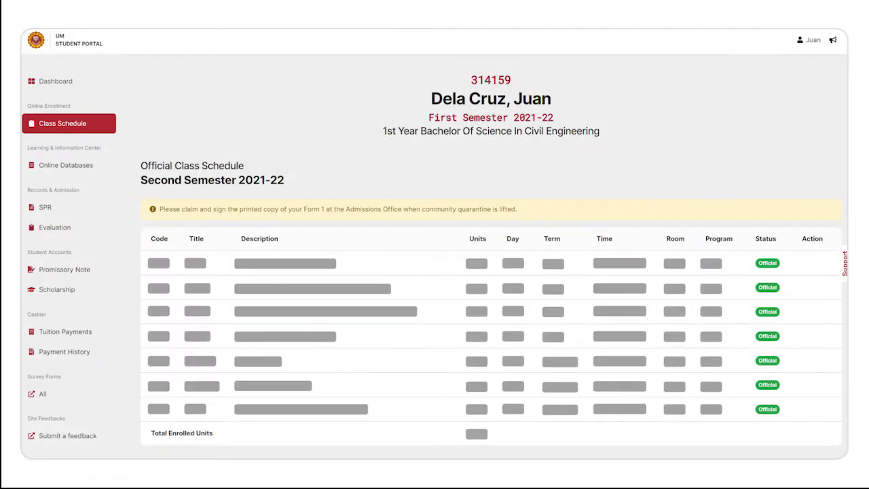